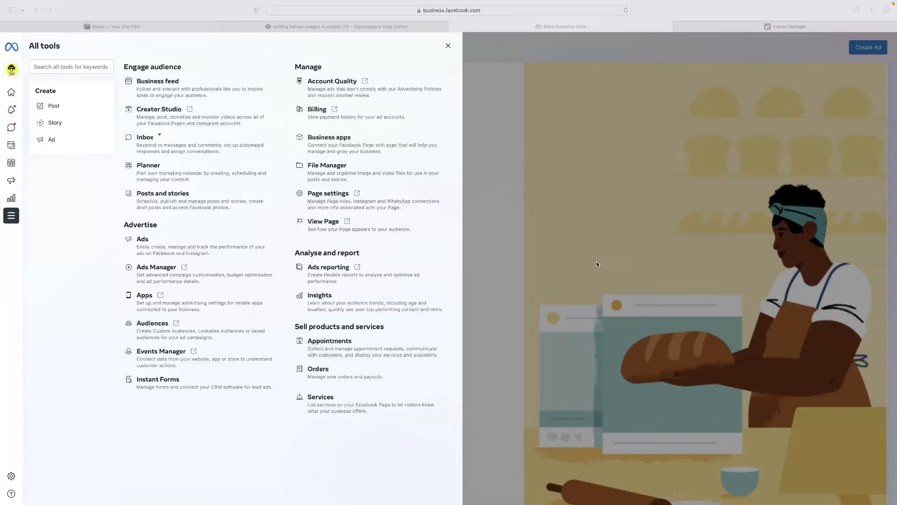
pyautogui.moveTo(604, 227)
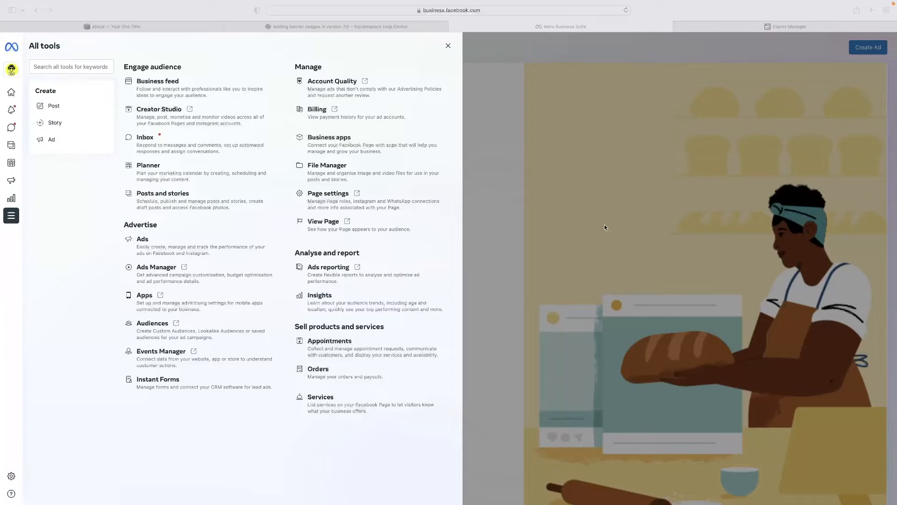
pyautogui.moveTo(194, 114)
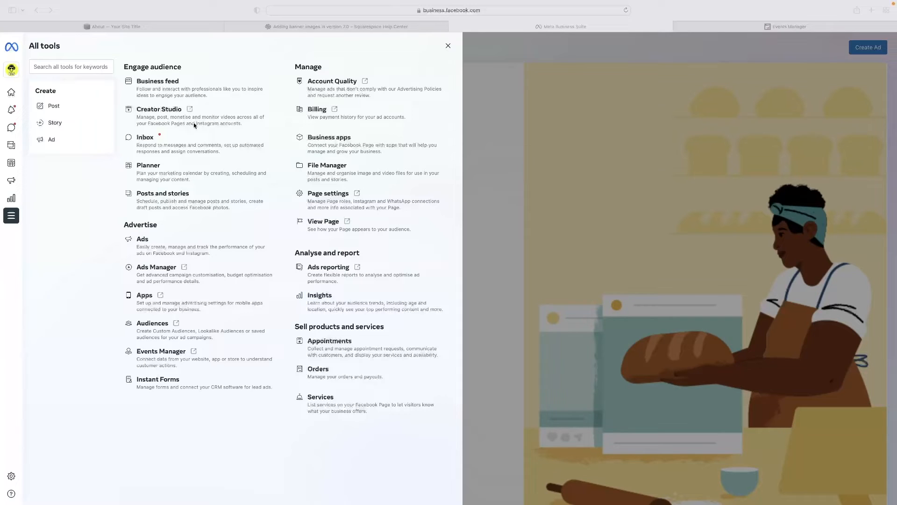
pyautogui.moveTo(176, 262)
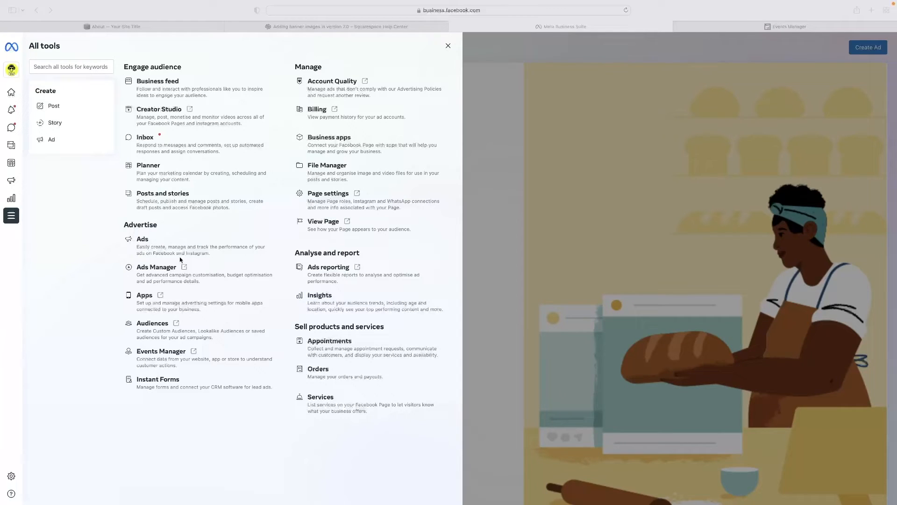
pyautogui.moveTo(136, 355)
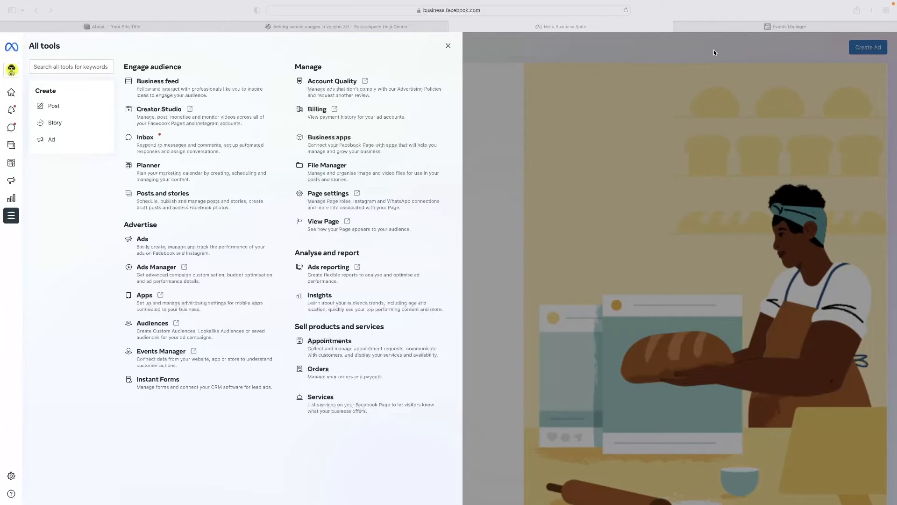
# Select the My Site 1 Meta pixel's ID number in the Events Manager overview for copying
pyautogui.click(447, 46)
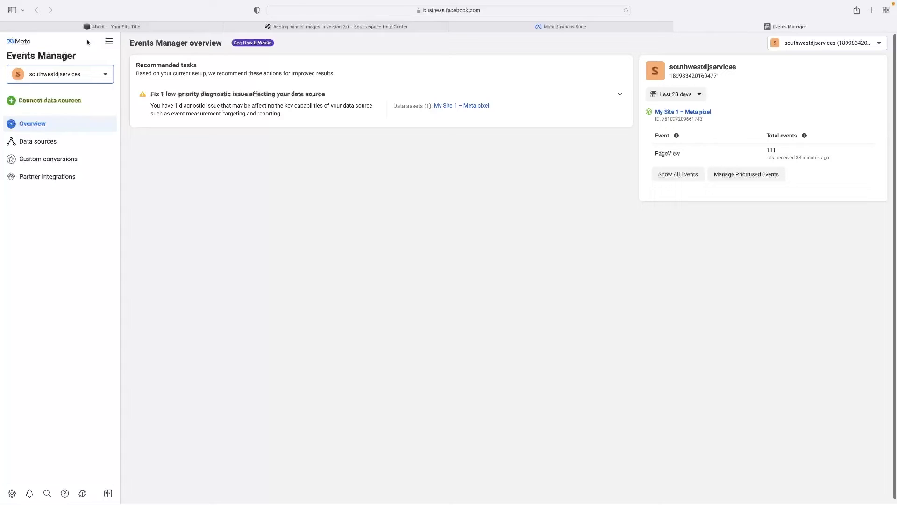
pyautogui.moveTo(80, 120)
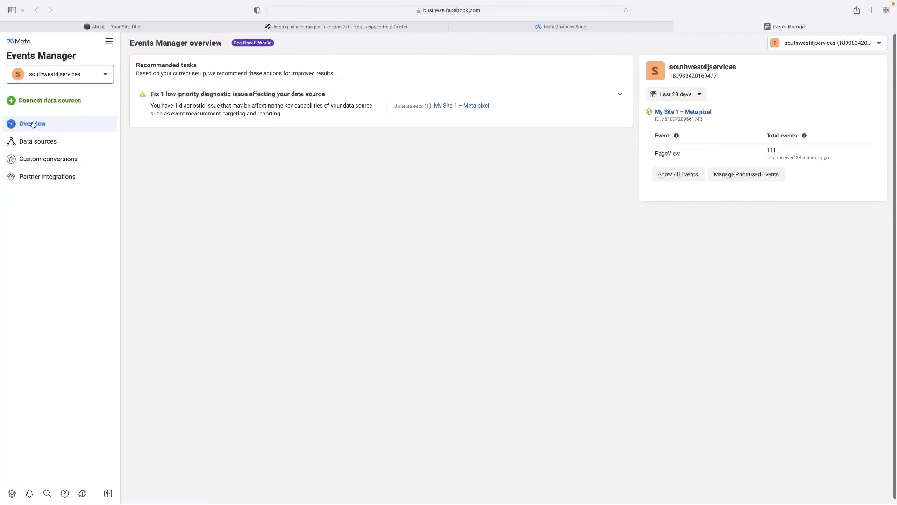
pyautogui.moveTo(706, 125)
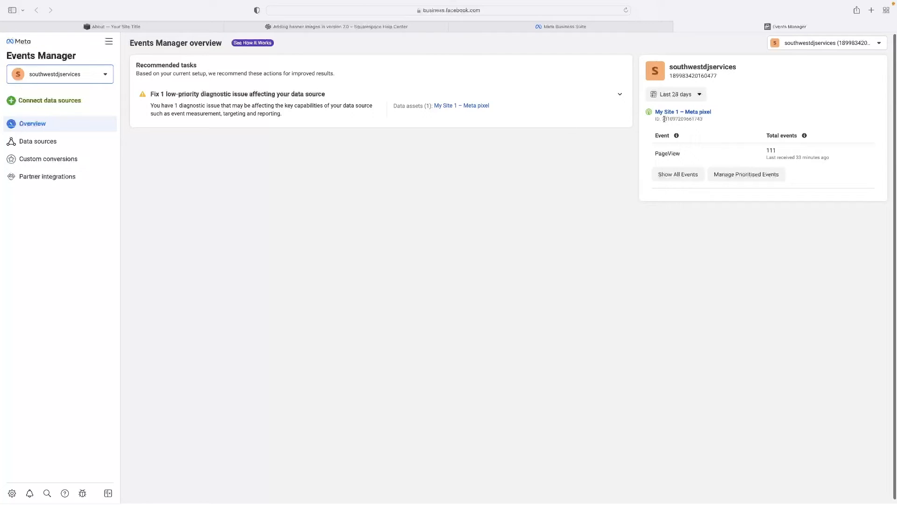
pyautogui.doubleClick(682, 119)
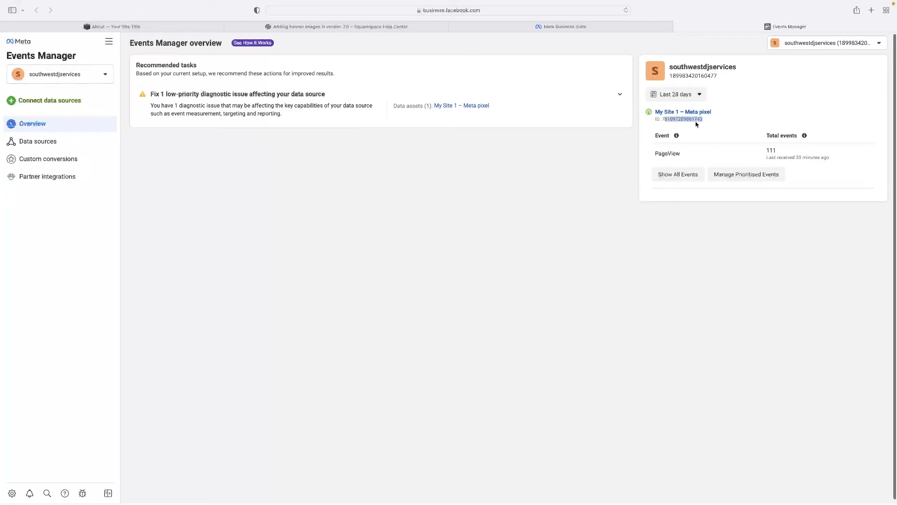
pyautogui.doubleClick(681, 118)
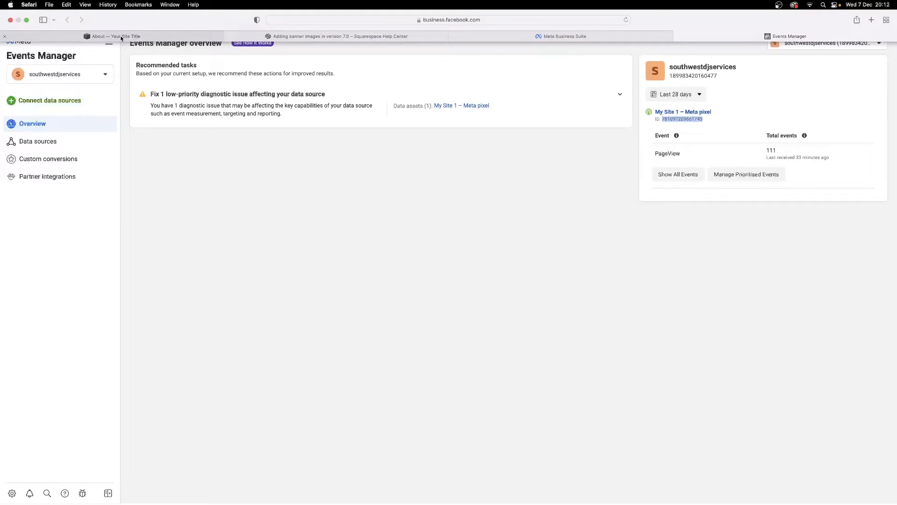
# Reach the Meta Pixel & Ads settings under Marketing in the Squarespace editor
pyautogui.click(111, 36)
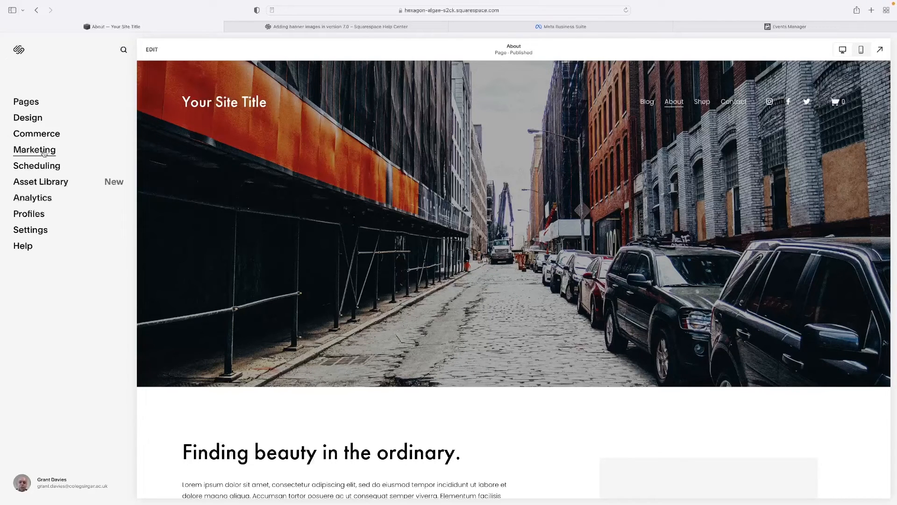
pyautogui.click(34, 150)
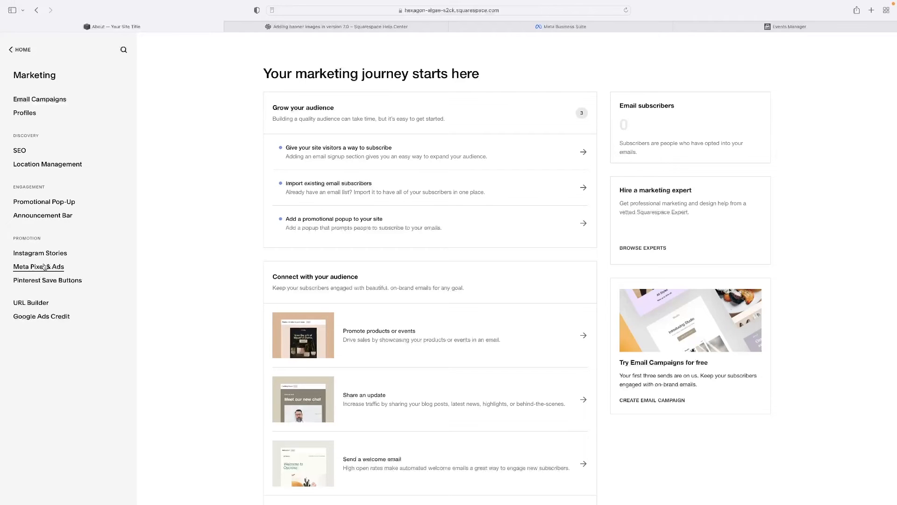
pyautogui.click(39, 267)
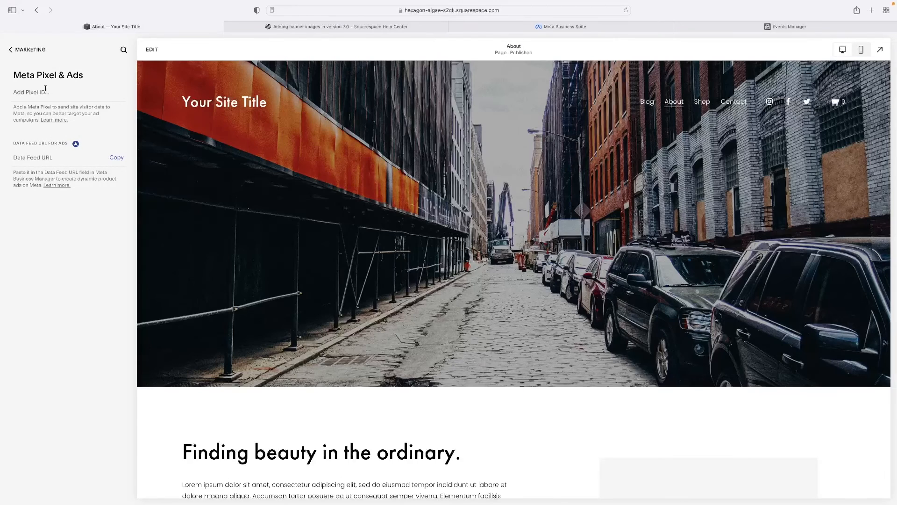
pyautogui.rightClick(32, 91)
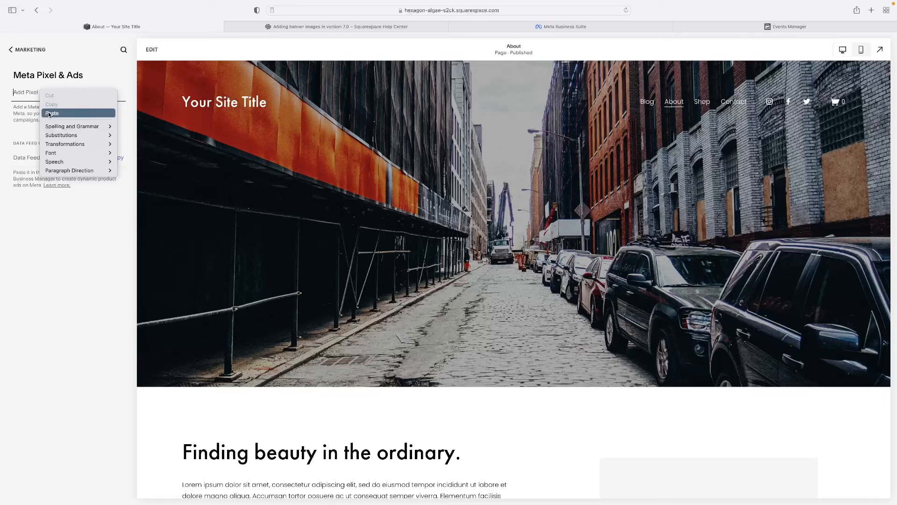
pyautogui.click(53, 113)
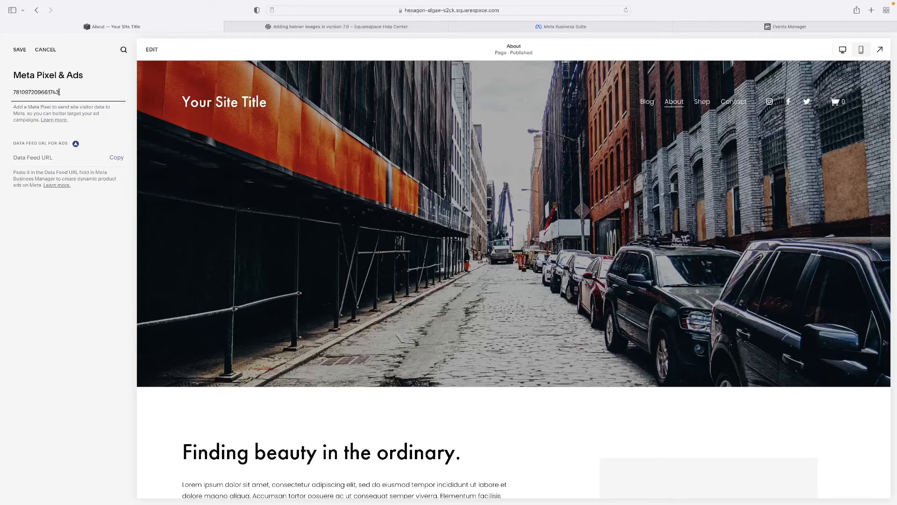
pyautogui.click(12, 49)
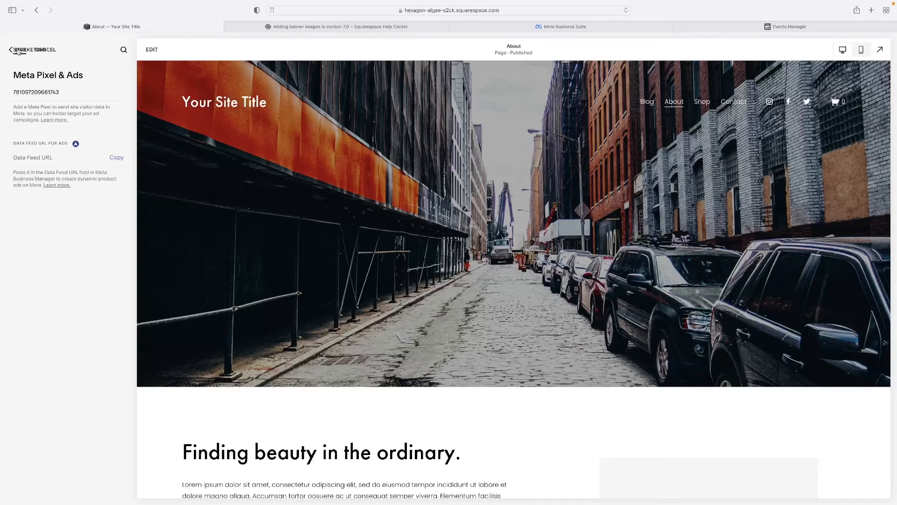